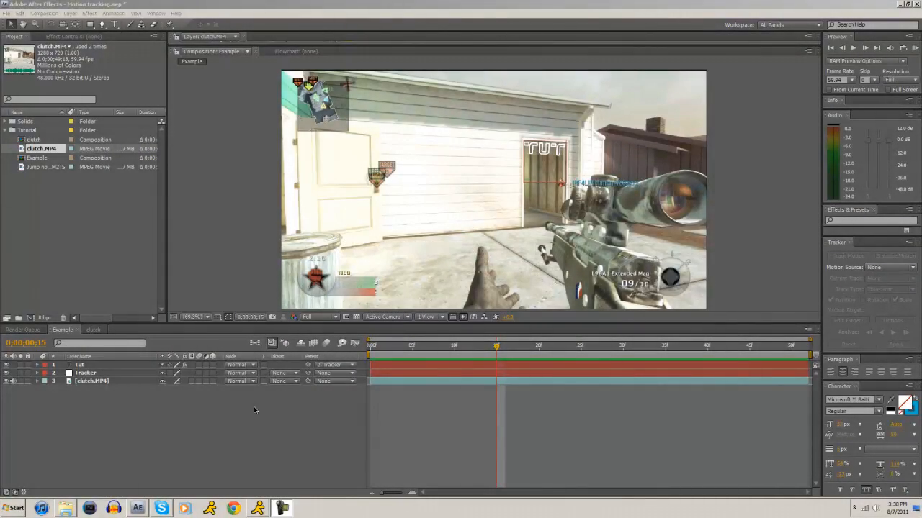
{"action": "mouse_move", "coordinate": [213, 414]}
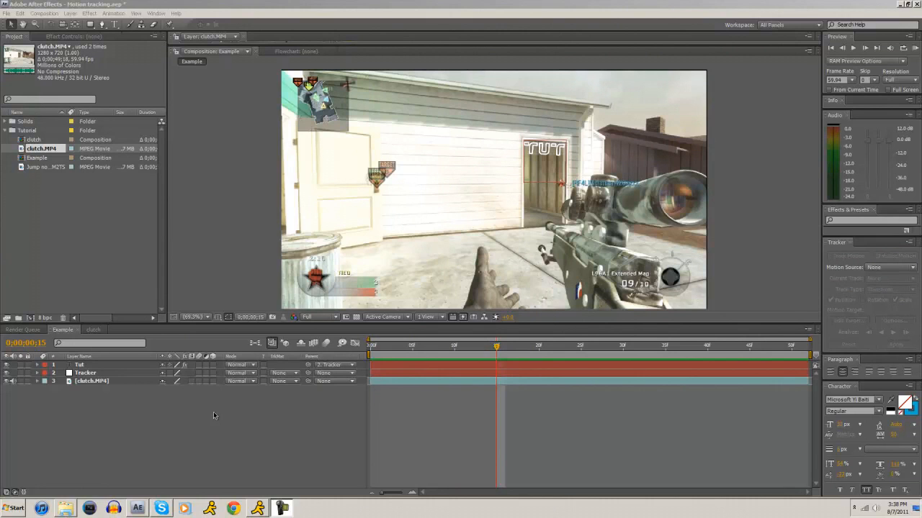
{"action": "mouse_move", "coordinate": [514, 359]}
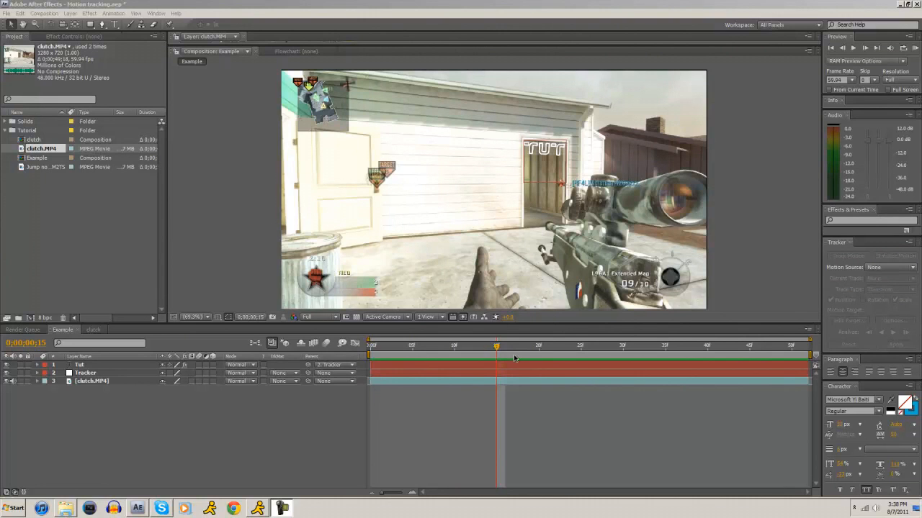
Step: Scrub through the clutch gameplay footage and return to its first frame
{"action": "left_click", "coordinate": [429, 346]}
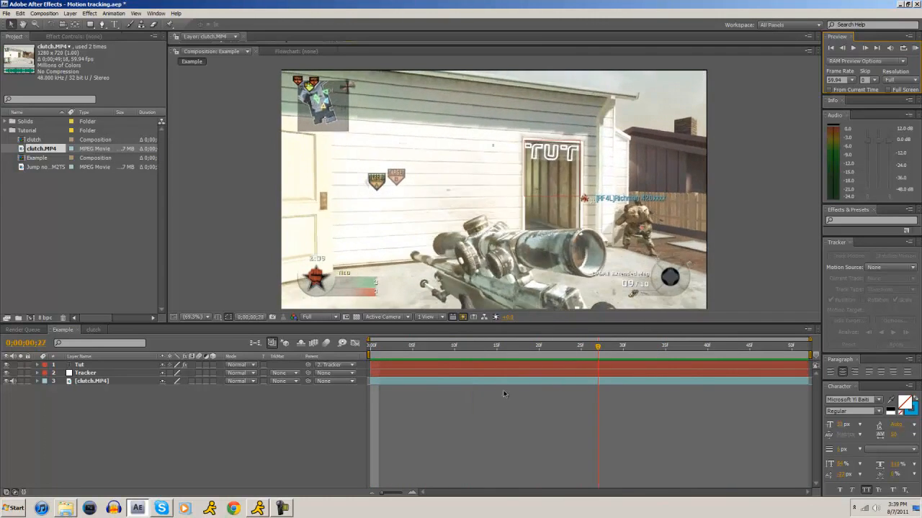
{"action": "left_click", "coordinate": [495, 345]}
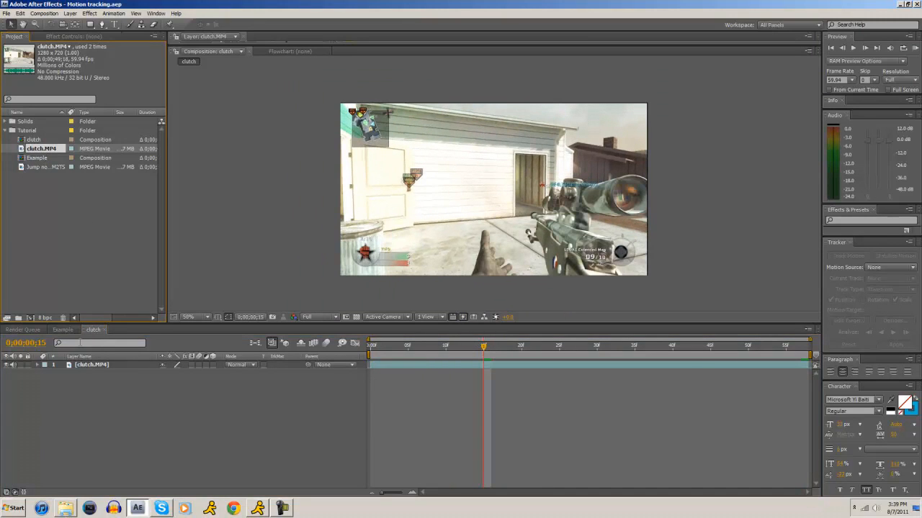
{"action": "left_click", "coordinate": [545, 345]}
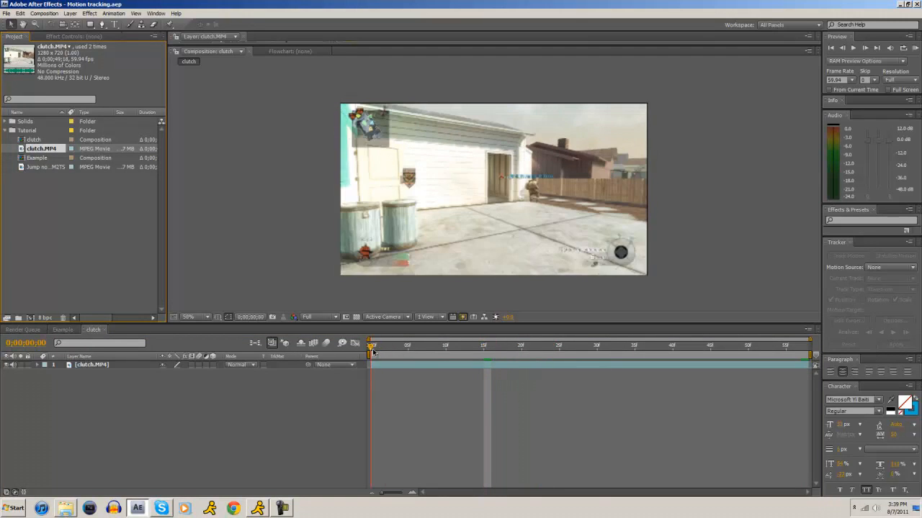
{"action": "left_click", "coordinate": [694, 345]}
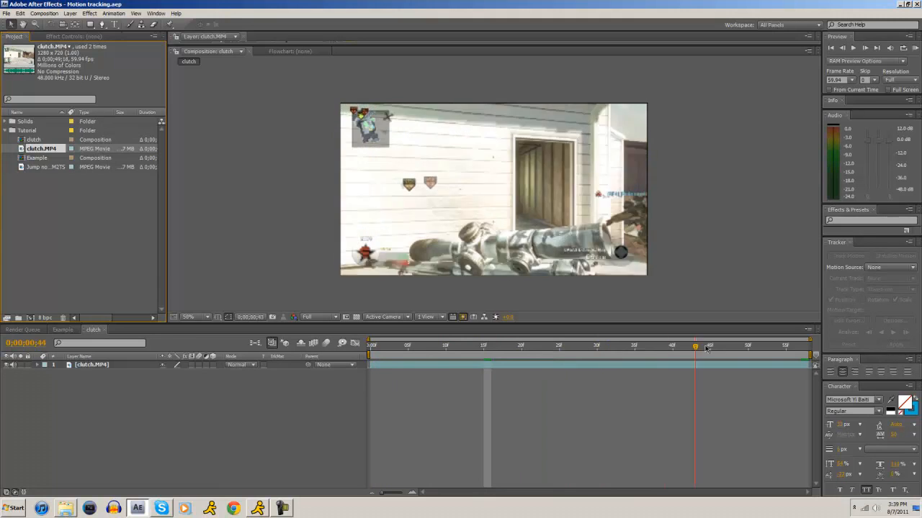
{"action": "left_click", "coordinate": [475, 345]}
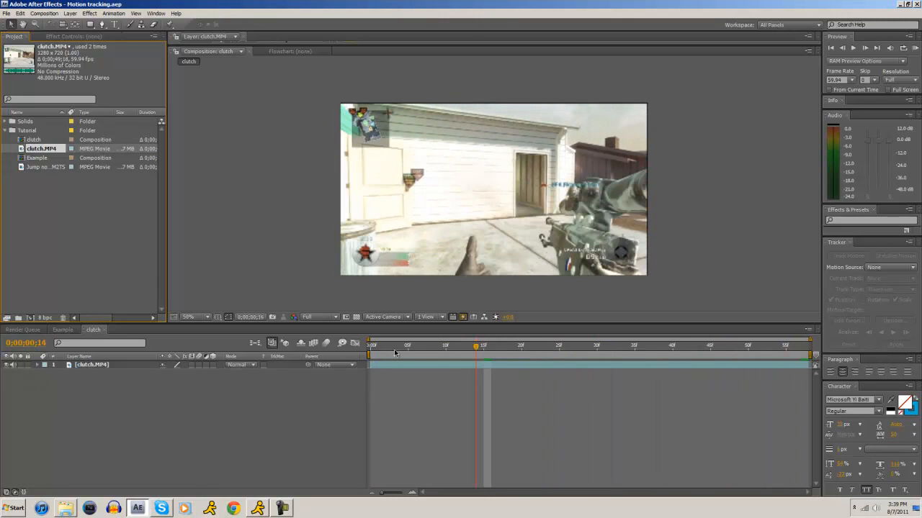
{"action": "left_click", "coordinate": [771, 353]}
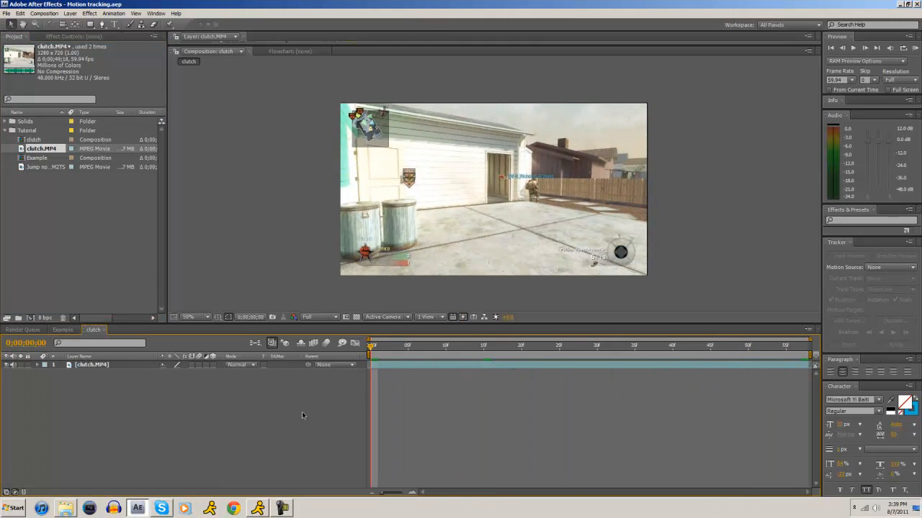
Step: Create a new null object layer and rename it 'Tracker'
{"action": "left_click", "coordinate": [848, 257]}
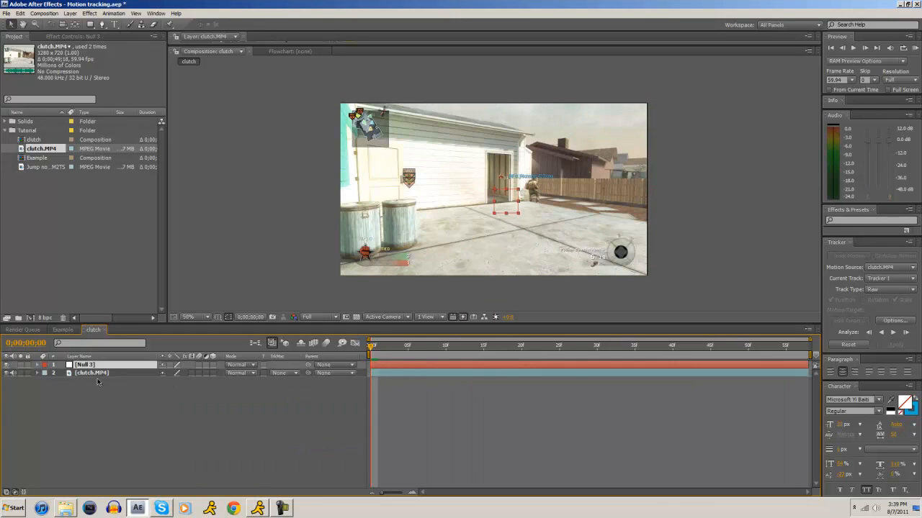
{"action": "double_click", "coordinate": [85, 364]}
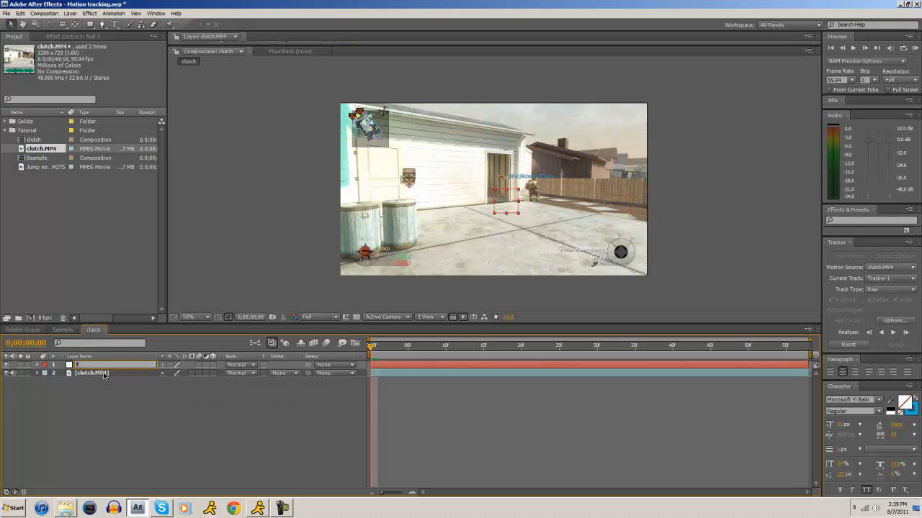
{"action": "type", "text": "Tracker"}
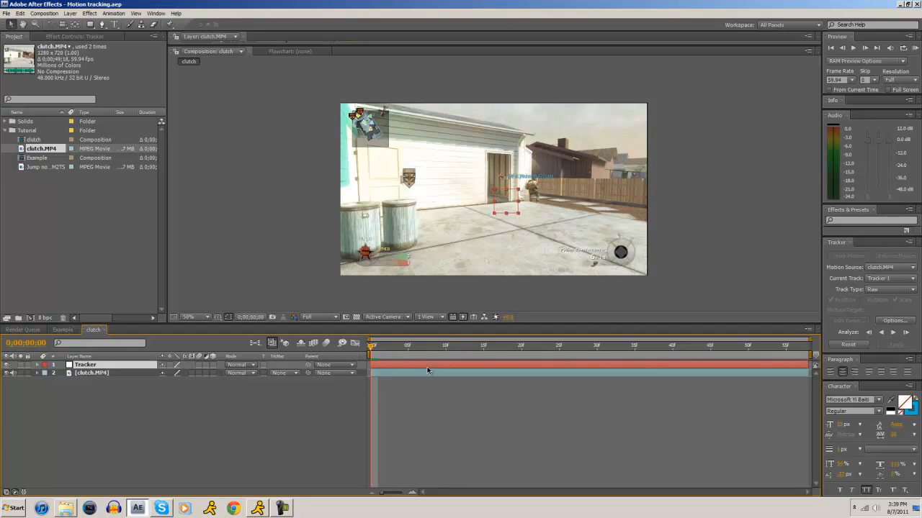
{"action": "left_click", "coordinate": [536, 346]}
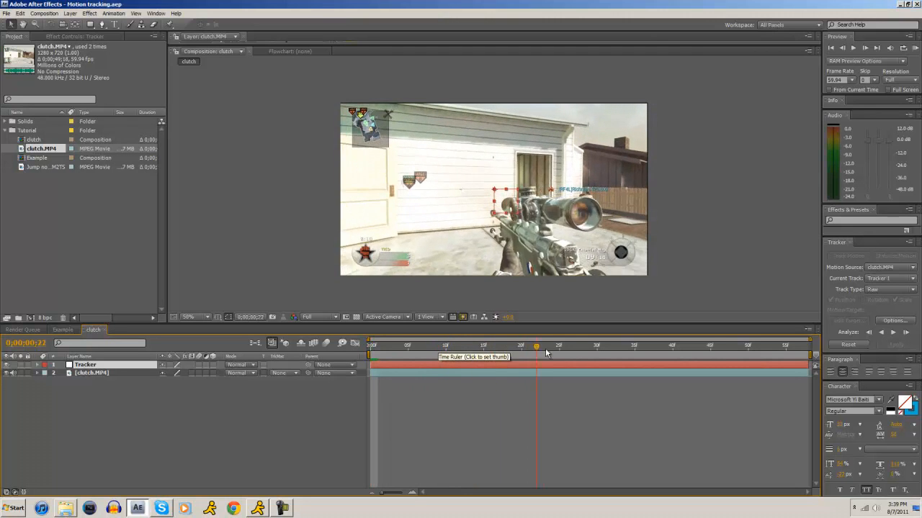
{"action": "left_click", "coordinate": [445, 347]}
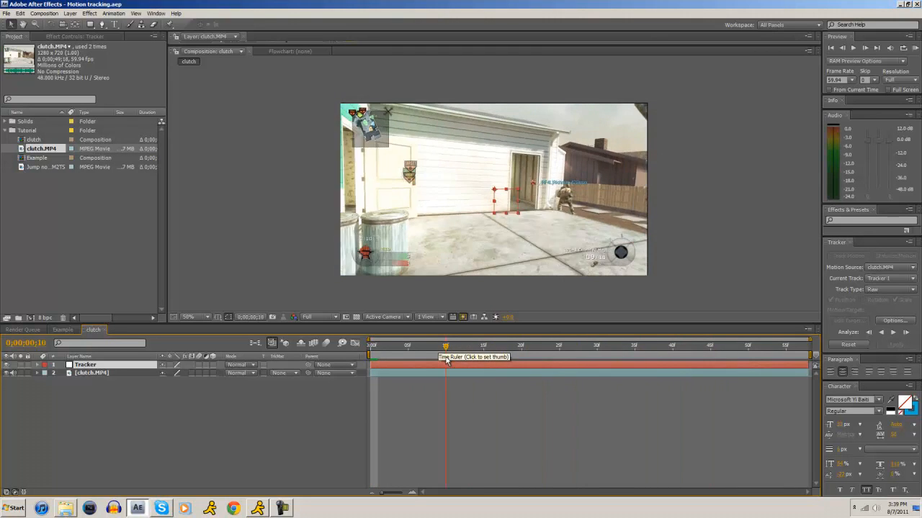
{"action": "left_click", "coordinate": [634, 347]}
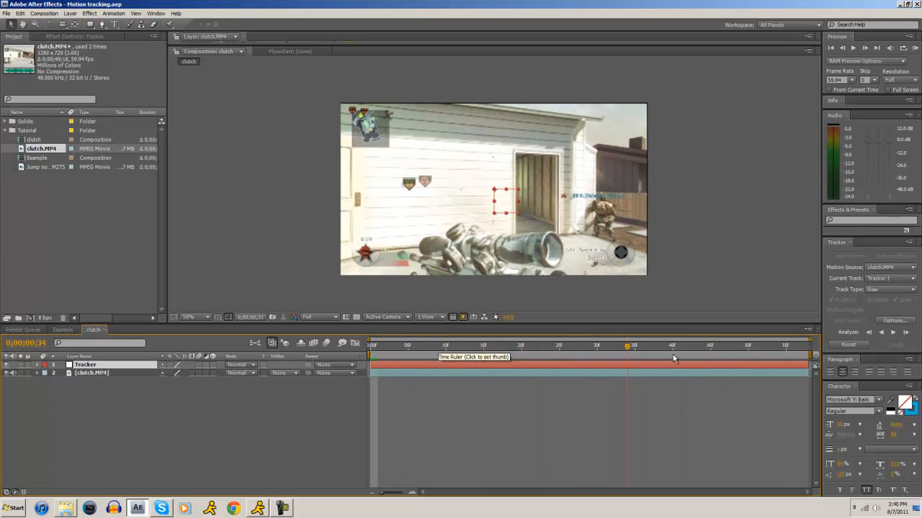
{"action": "left_click", "coordinate": [522, 345]}
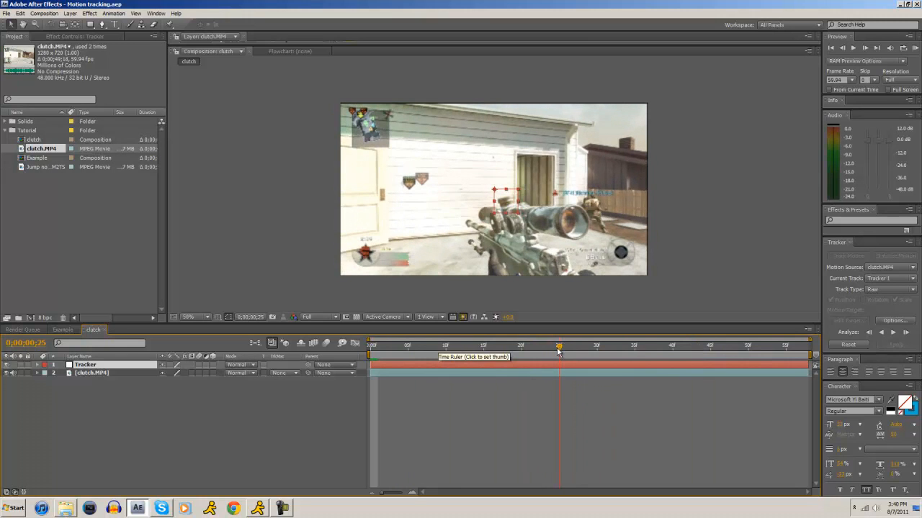
{"action": "left_click", "coordinate": [484, 345]}
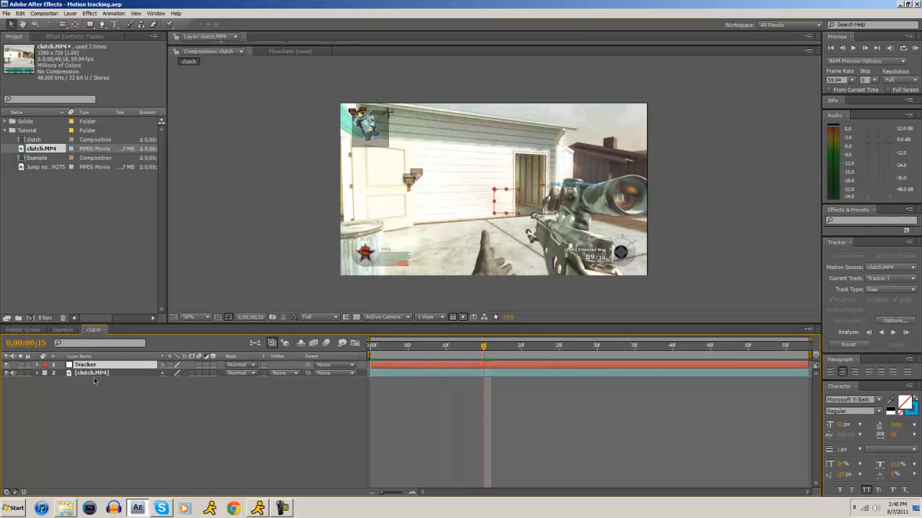
{"action": "mouse_move", "coordinate": [128, 386]}
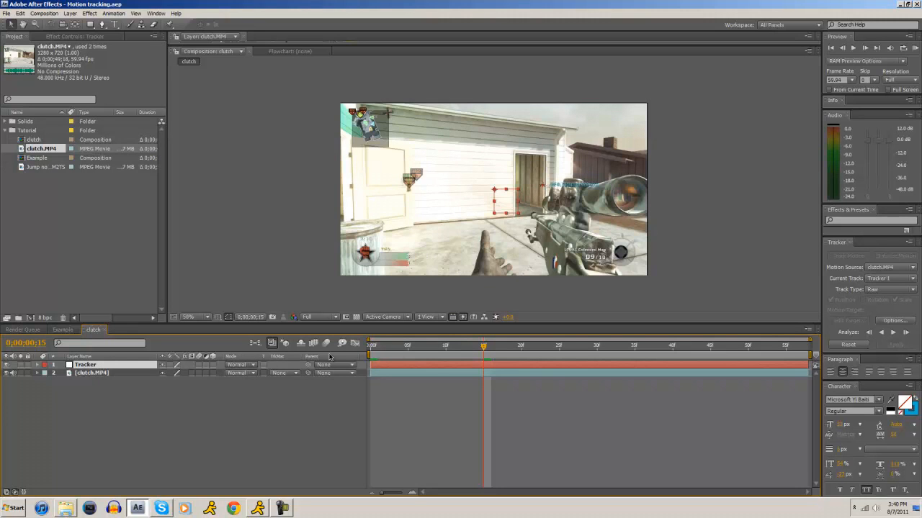
{"action": "left_click", "coordinate": [626, 346]}
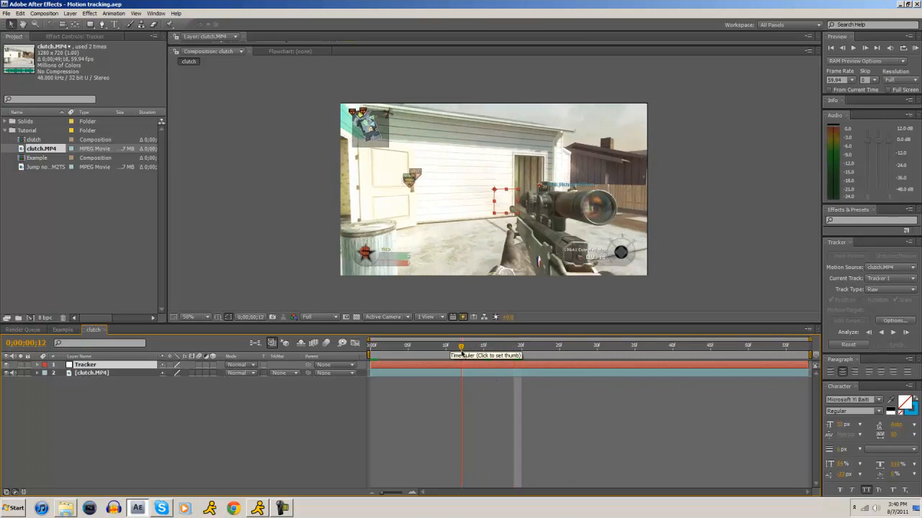
{"action": "left_click", "coordinate": [439, 350]}
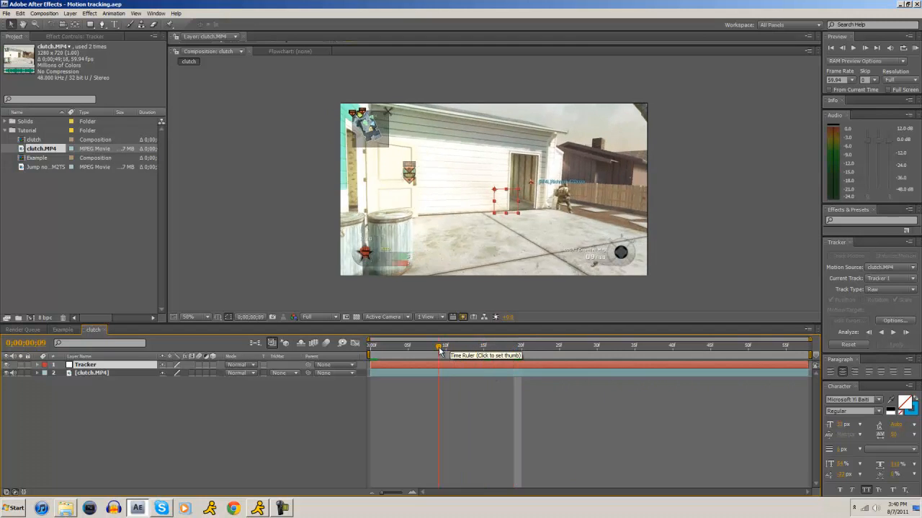
{"action": "left_click", "coordinate": [544, 350]}
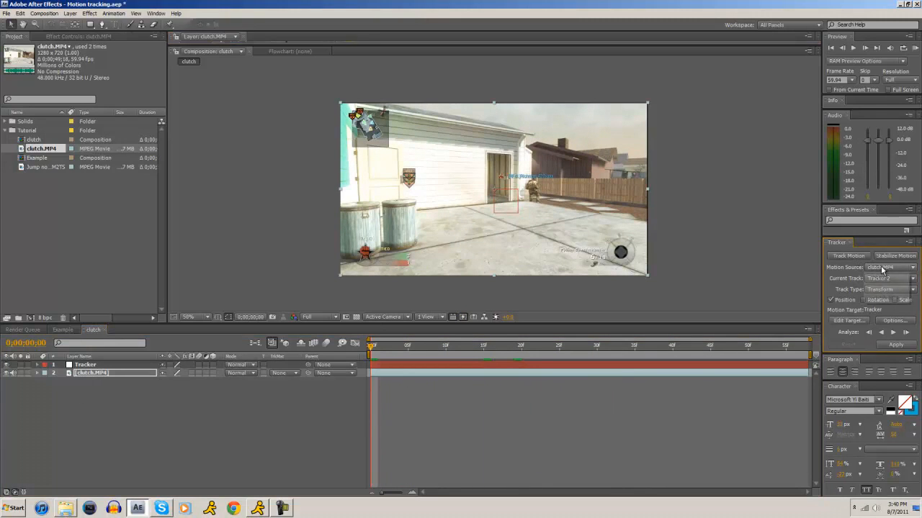
Step: Choose clutch.MP4 as the Motion Source for the position track
{"action": "left_click", "coordinate": [890, 278]}
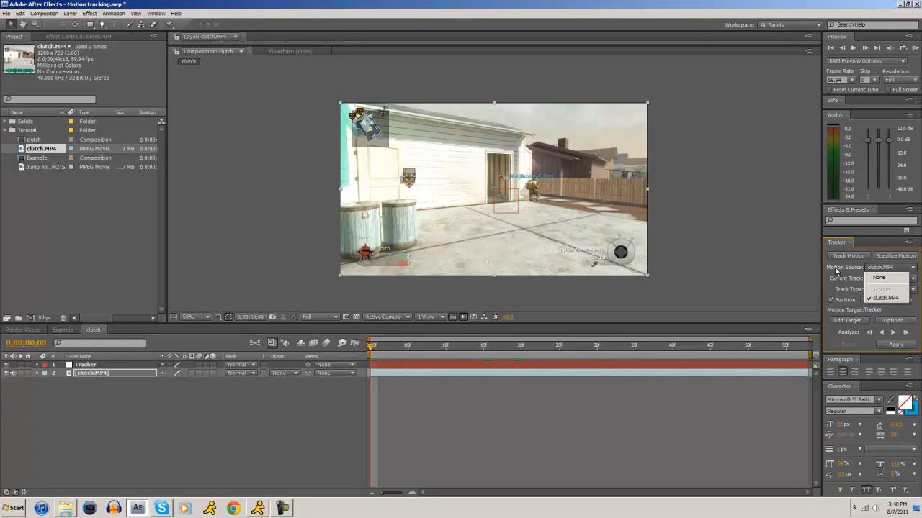
{"action": "left_click", "coordinate": [891, 278]}
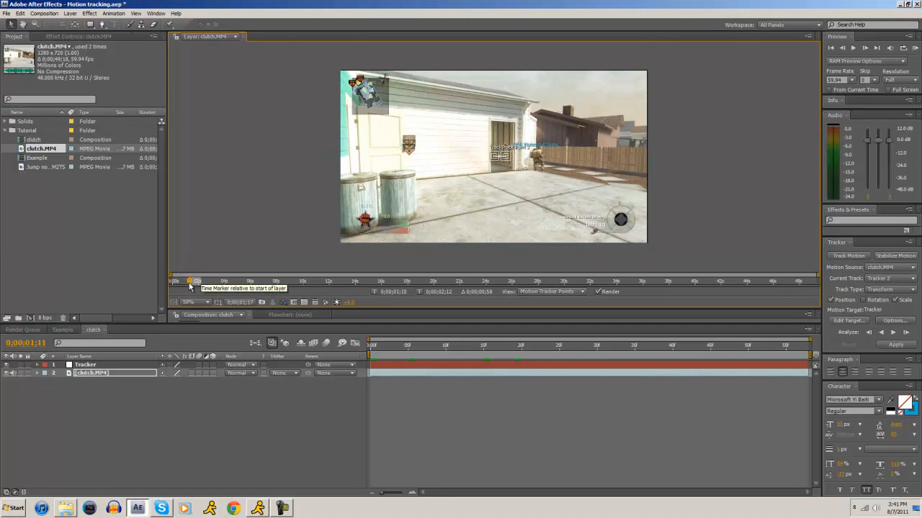
Step: From the first frame, drag the track points onto the doorframe's upper corners
{"action": "left_click", "coordinate": [386, 346]}
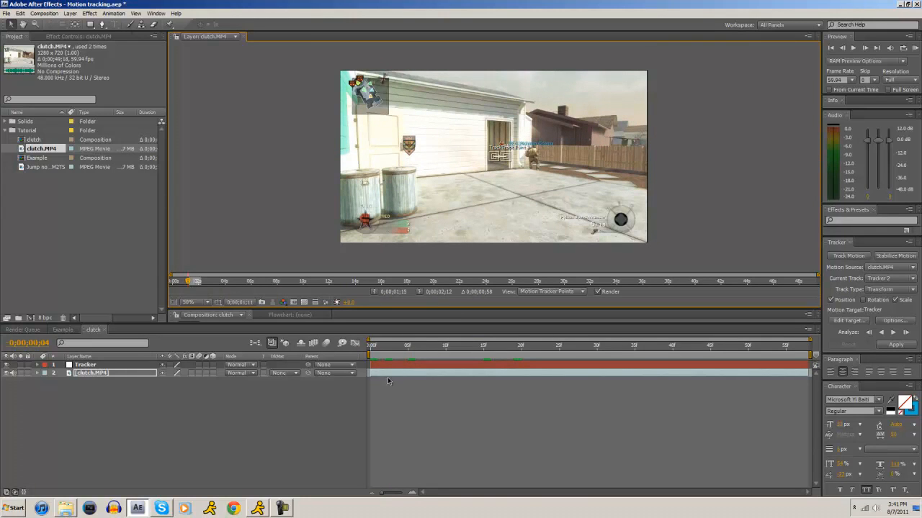
{"action": "left_click", "coordinate": [193, 302]}
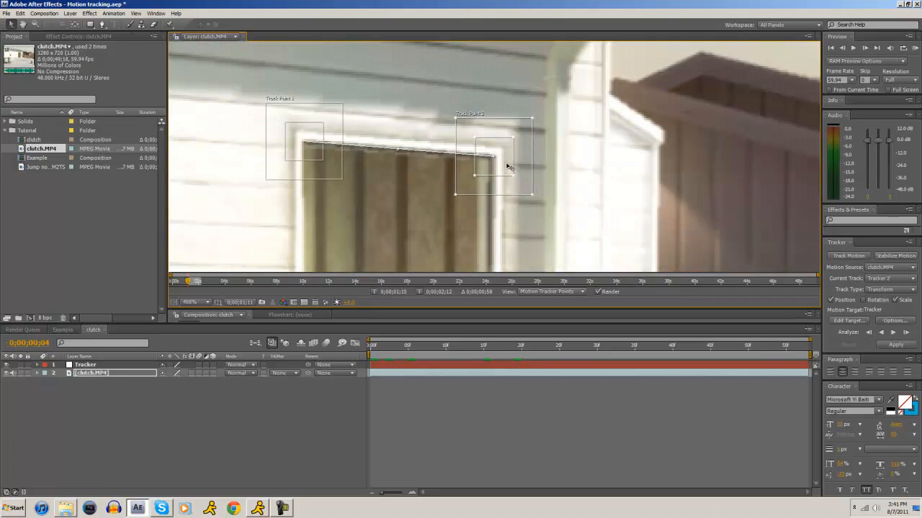
{"action": "left_click_drag", "start_coordinate": [507, 165], "coordinate": [484, 162]}
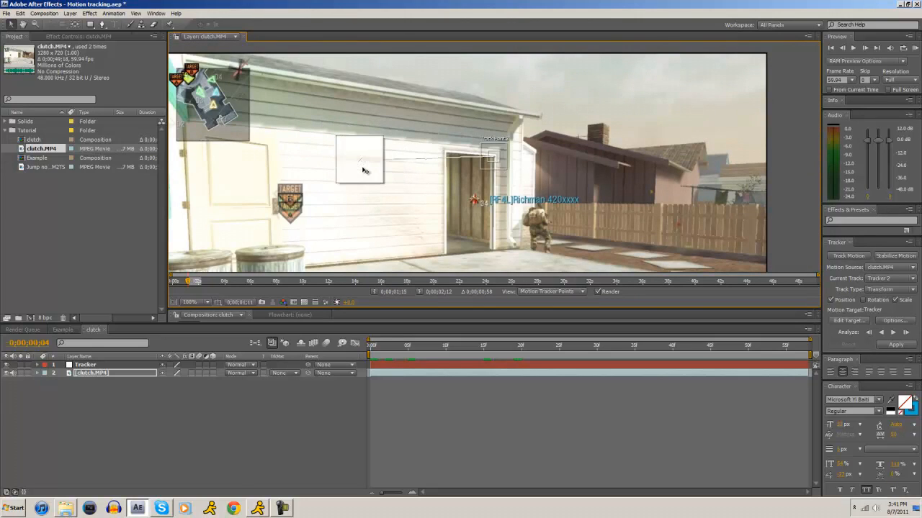
{"action": "left_click_drag", "start_coordinate": [360, 160], "coordinate": [415, 143]}
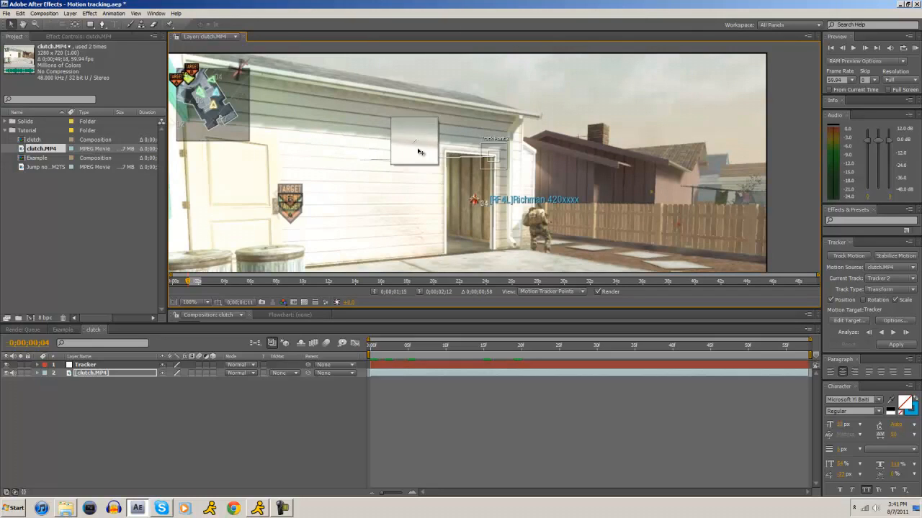
{"action": "left_click_drag", "start_coordinate": [415, 141], "coordinate": [446, 152]}
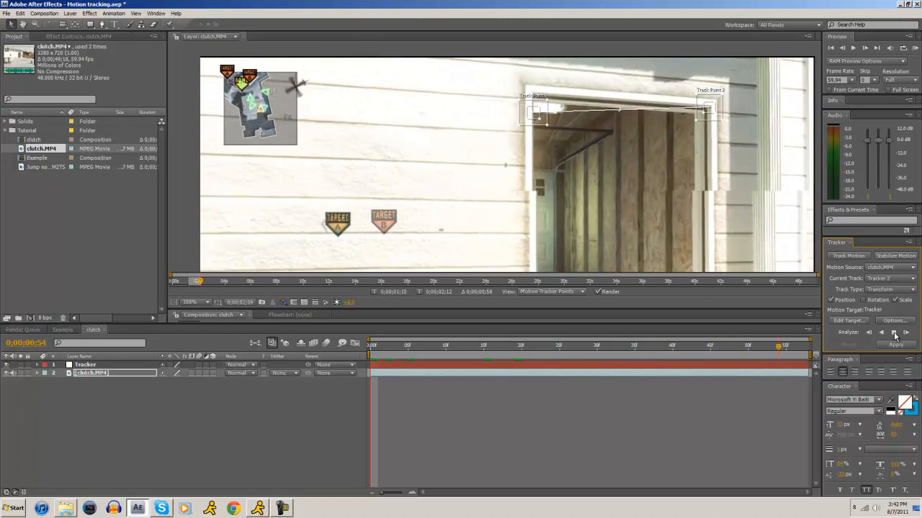
Step: Analyze Forward to record the doorframe corner motion path through the clip
{"action": "left_click", "coordinate": [906, 331]}
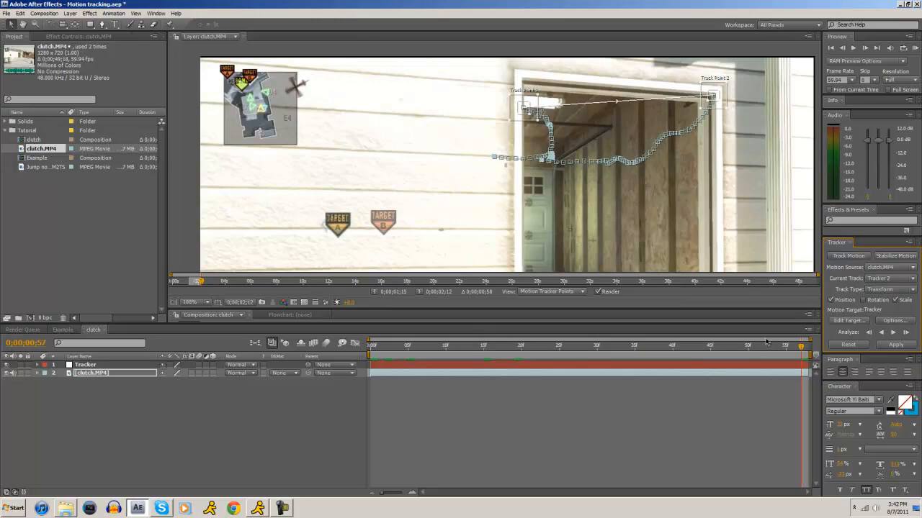
{"action": "mouse_move", "coordinate": [795, 354]}
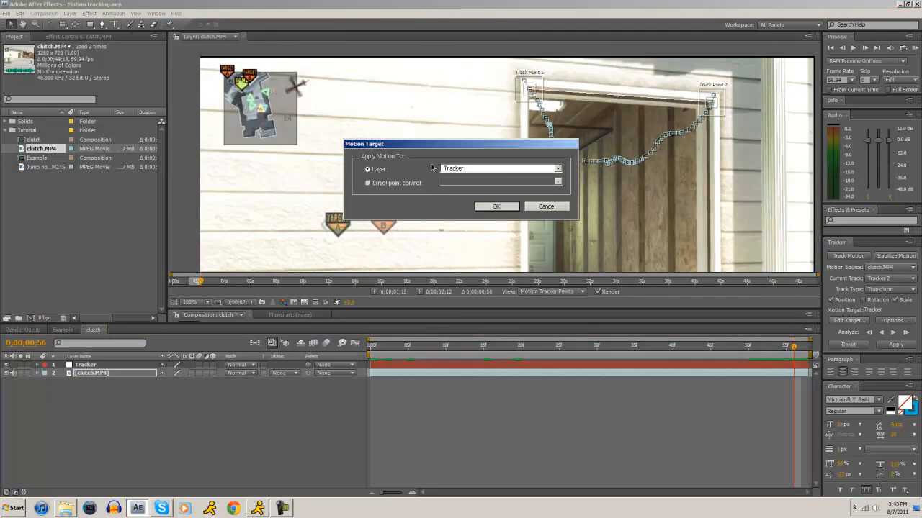
Step: Set the Tracker null as motion target and apply the track in X and Y
{"action": "left_click", "coordinate": [497, 167]}
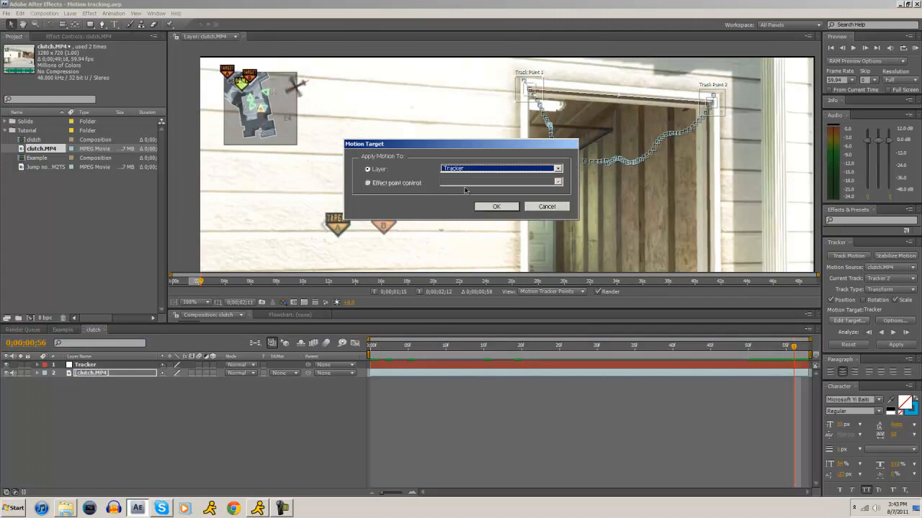
{"action": "left_click", "coordinate": [495, 208]}
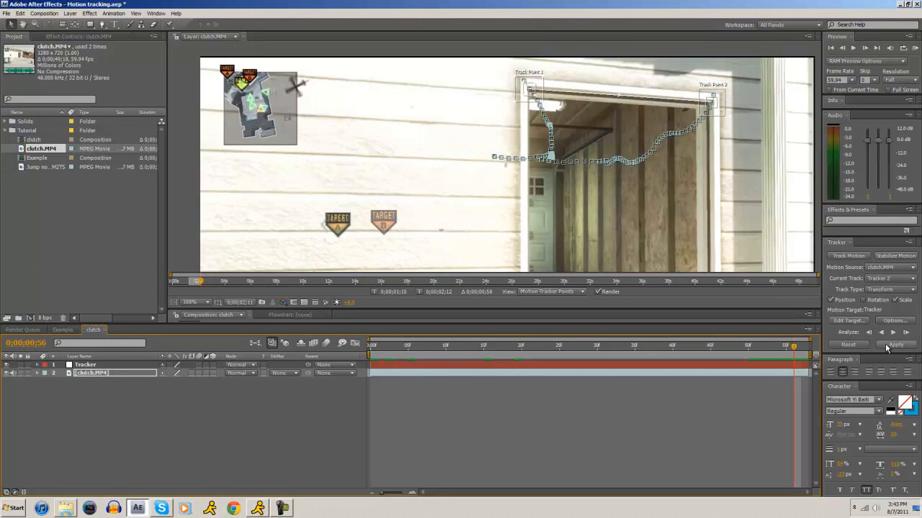
{"action": "left_click", "coordinate": [896, 345]}
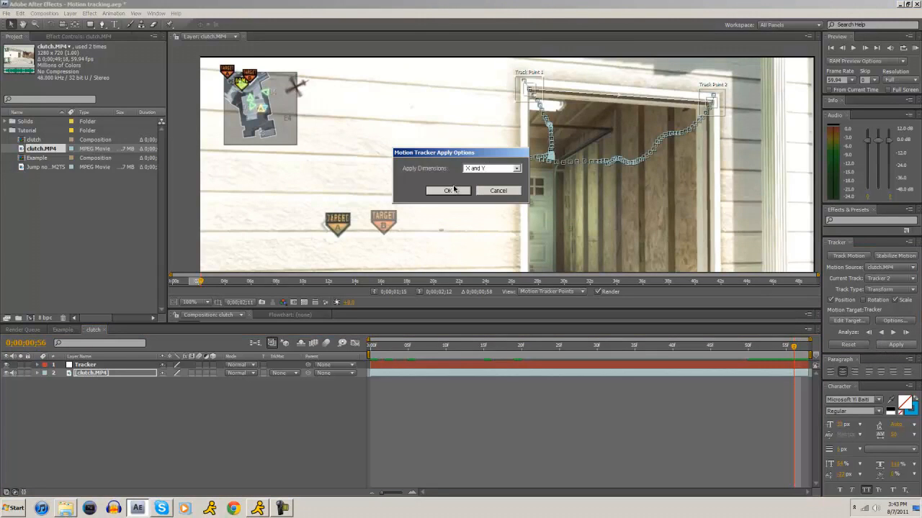
{"action": "left_click", "coordinate": [447, 190]}
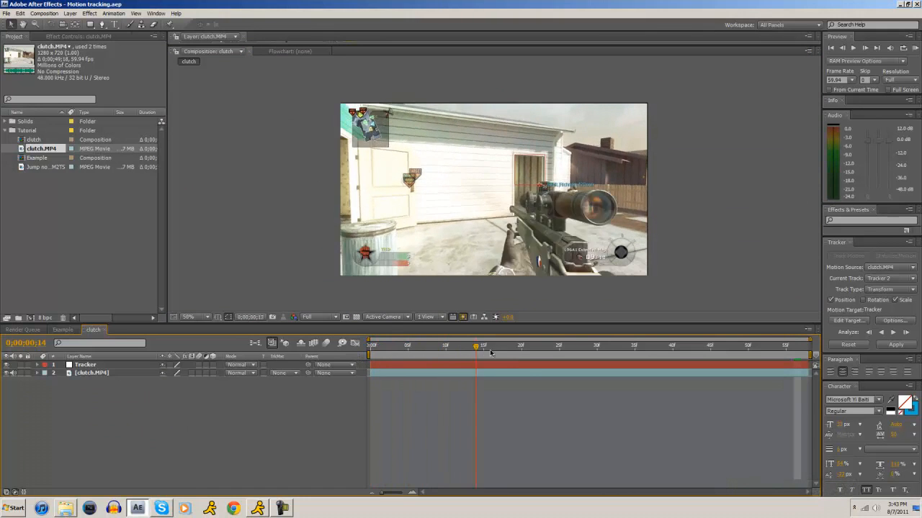
Step: Preview the tracked clip in the composition and return near its start
{"action": "left_click", "coordinate": [680, 345]}
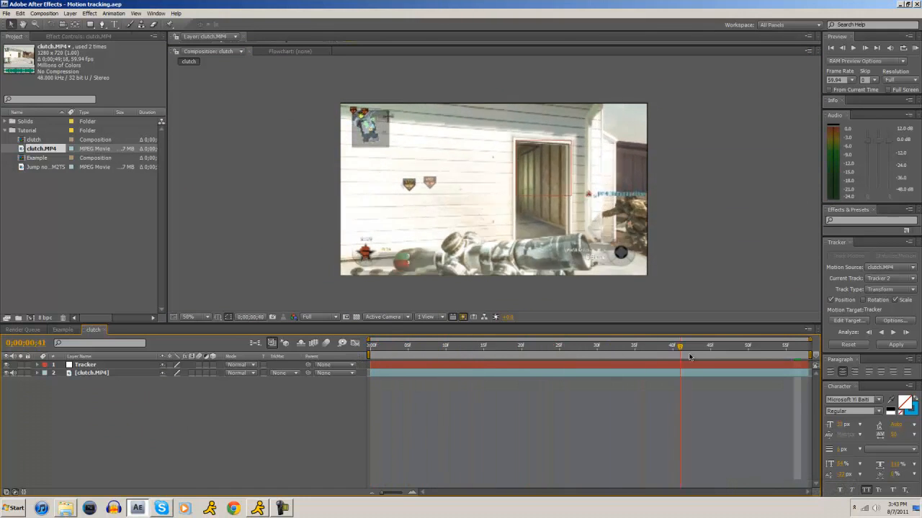
{"action": "left_click", "coordinate": [415, 345]}
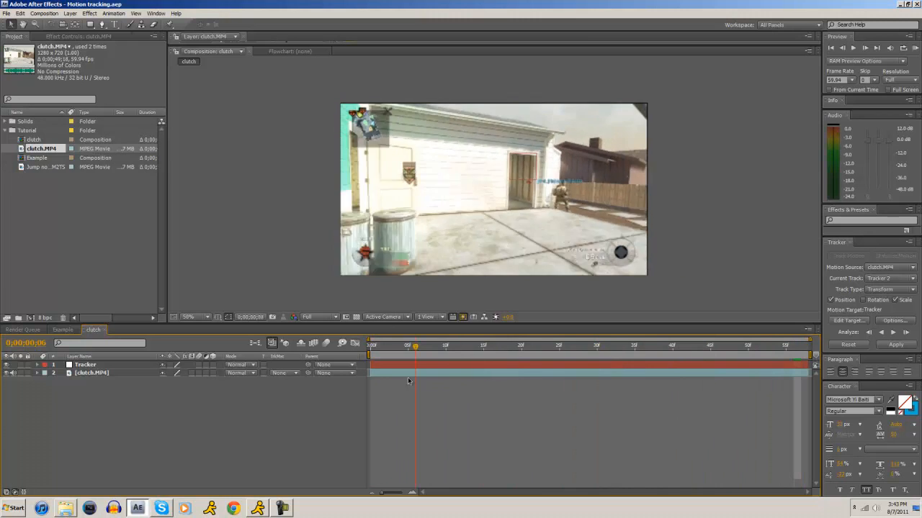
{"action": "left_click", "coordinate": [430, 345]}
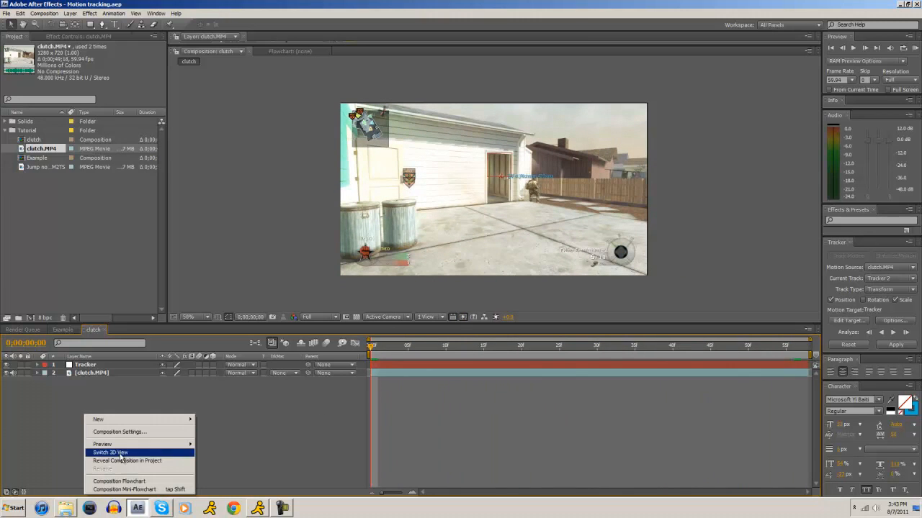
{"action": "mouse_move", "coordinate": [98, 419]}
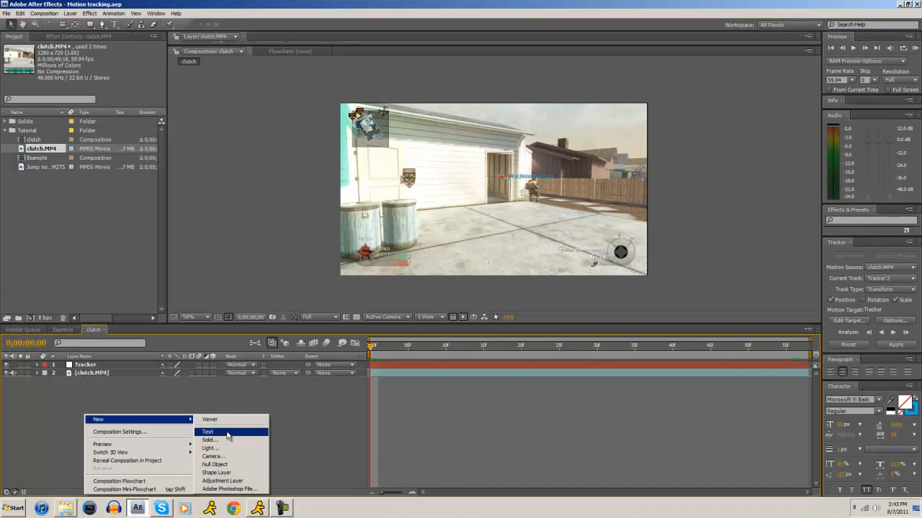
Step: Add a new text layer reading 'VF' above the doorway
{"action": "left_click", "coordinate": [207, 432]}
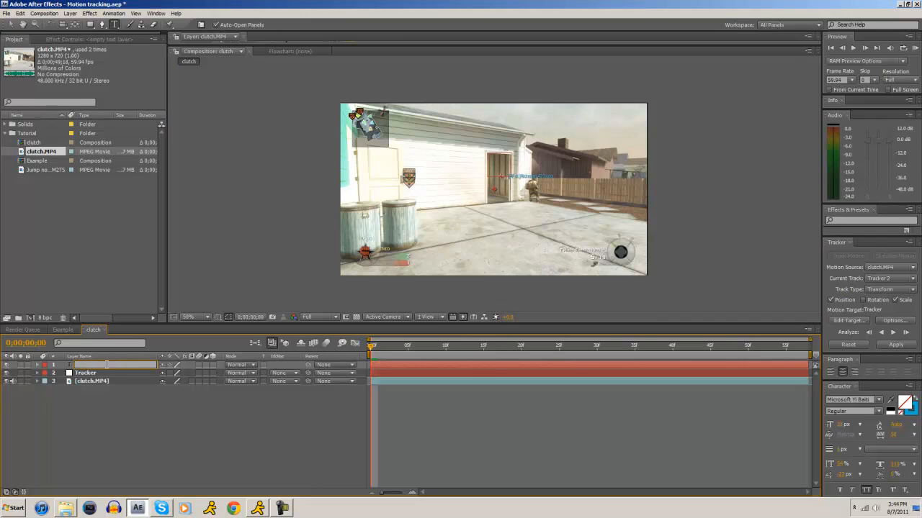
{"action": "type", "text": "VF"}
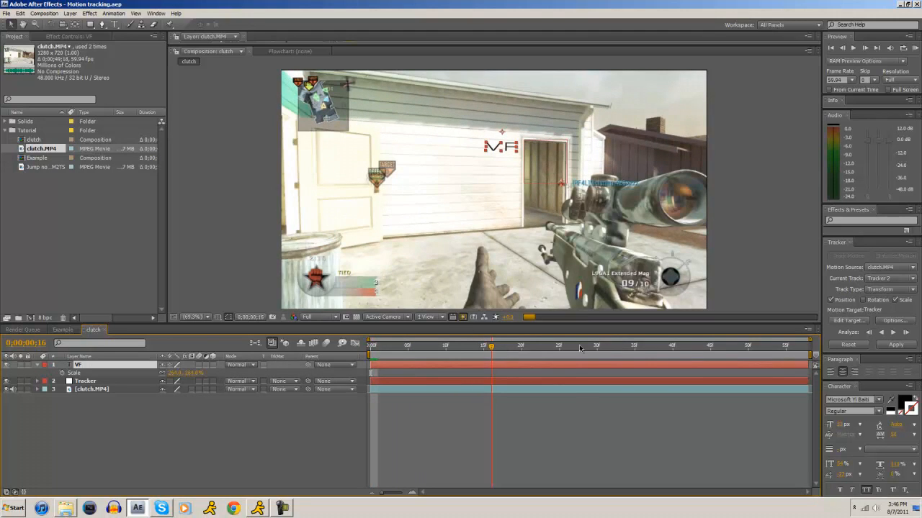
Step: Make the Tracker null the VF text's parent and verify it follows the doorway
{"action": "left_click", "coordinate": [726, 345]}
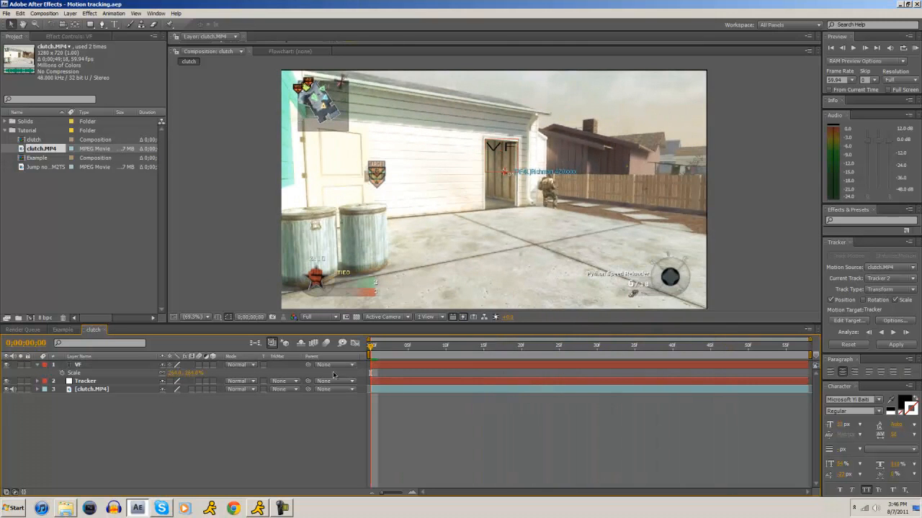
{"action": "left_click", "coordinate": [334, 364]}
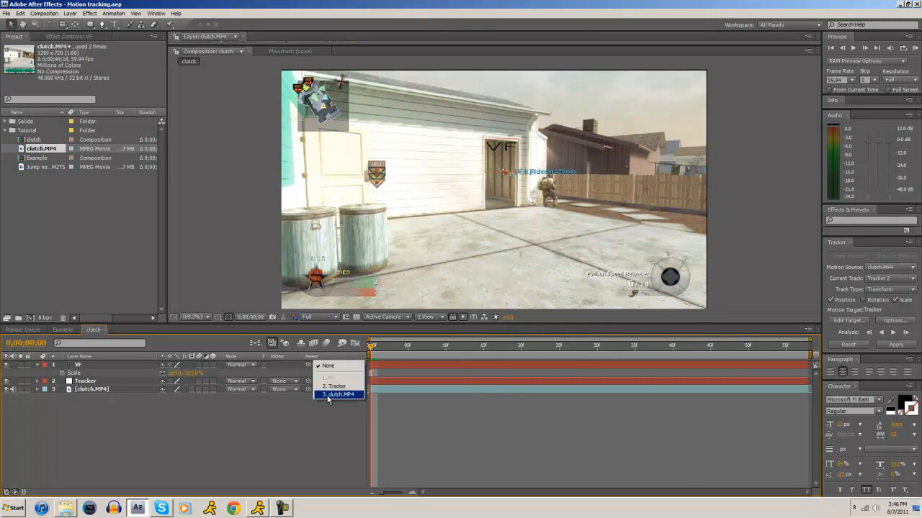
{"action": "mouse_move", "coordinate": [334, 386]}
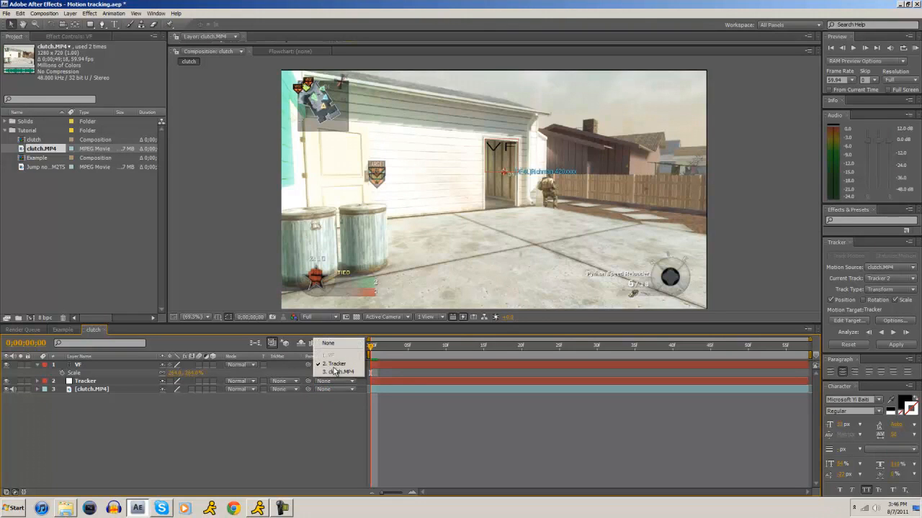
{"action": "left_click", "coordinate": [334, 363]}
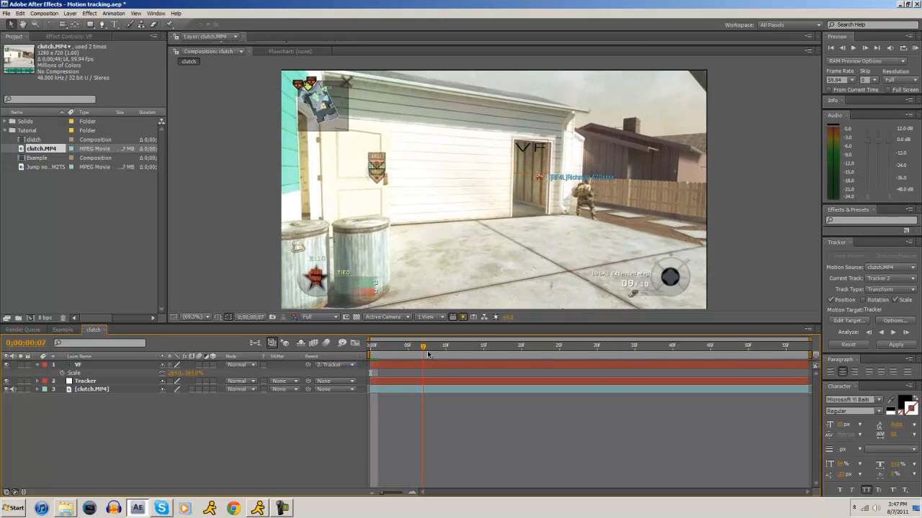
{"action": "left_click", "coordinate": [664, 346]}
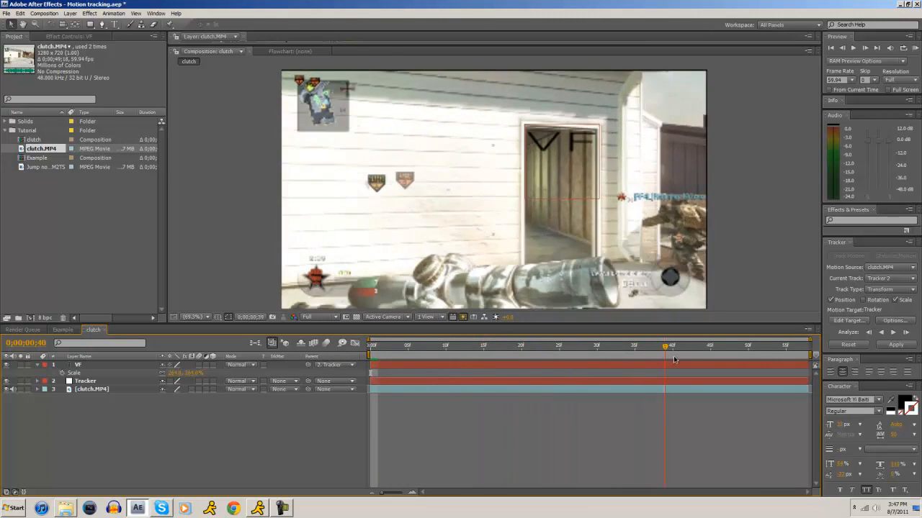
{"action": "left_click", "coordinate": [527, 345]}
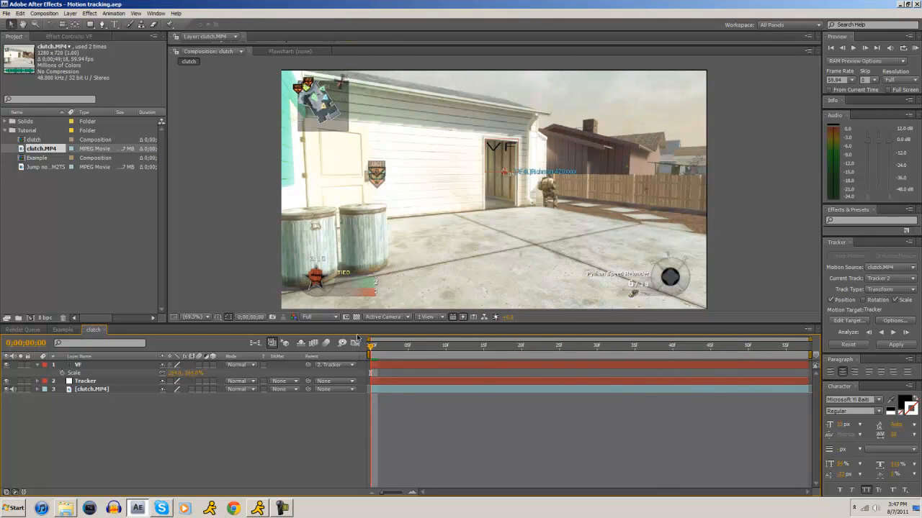
{"action": "mouse_move", "coordinate": [290, 421]}
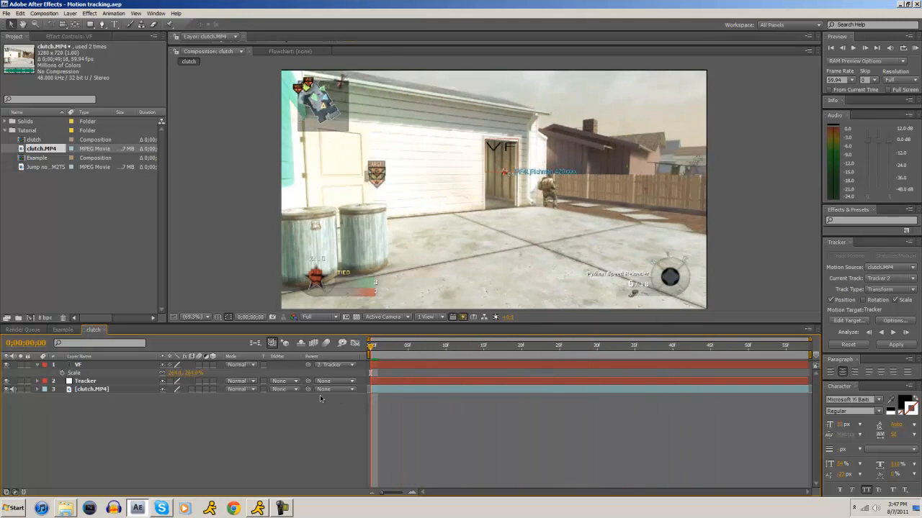
{"action": "left_click", "coordinate": [805, 357]}
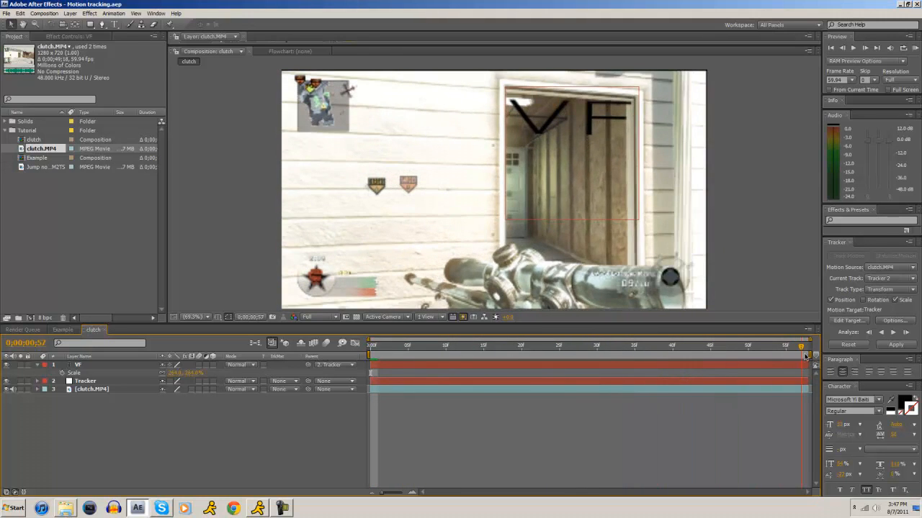